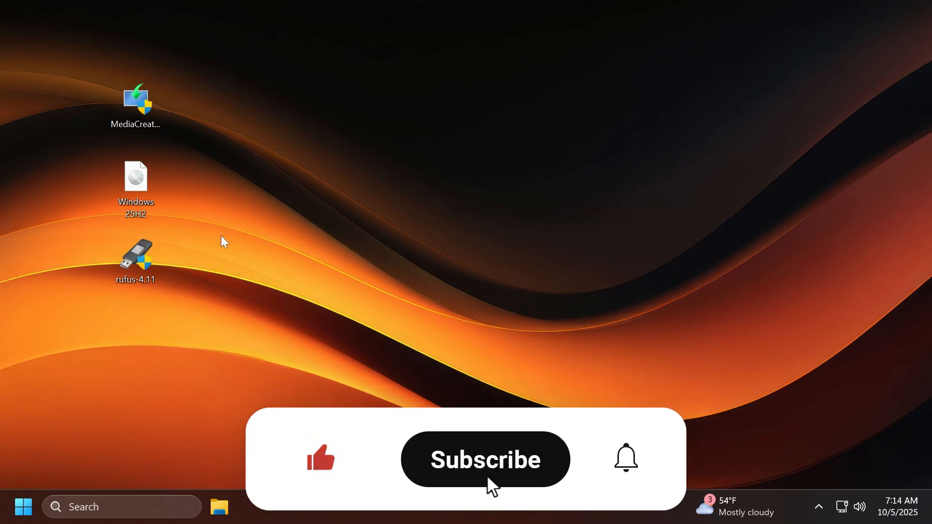
Step: Start Microsoft Edge so the browser runs in the background
left_click(485, 459)
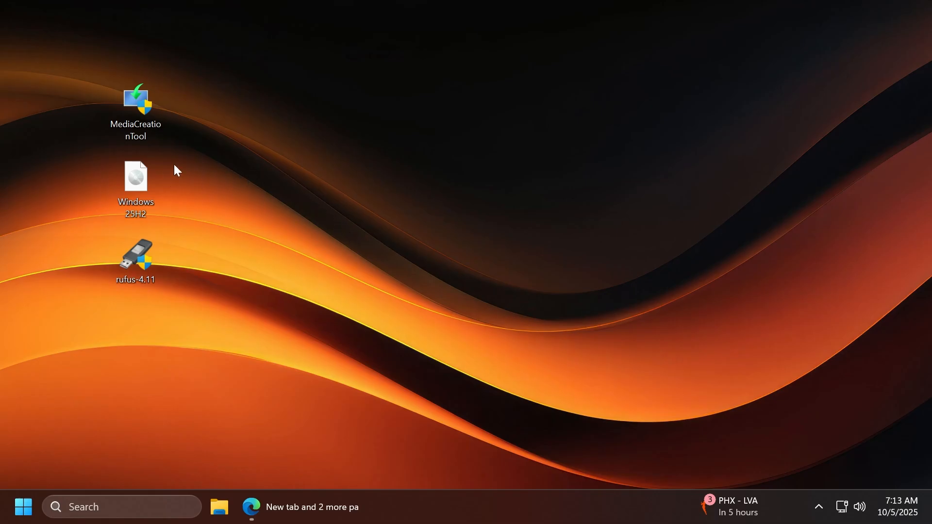
mouse_move(303, 506)
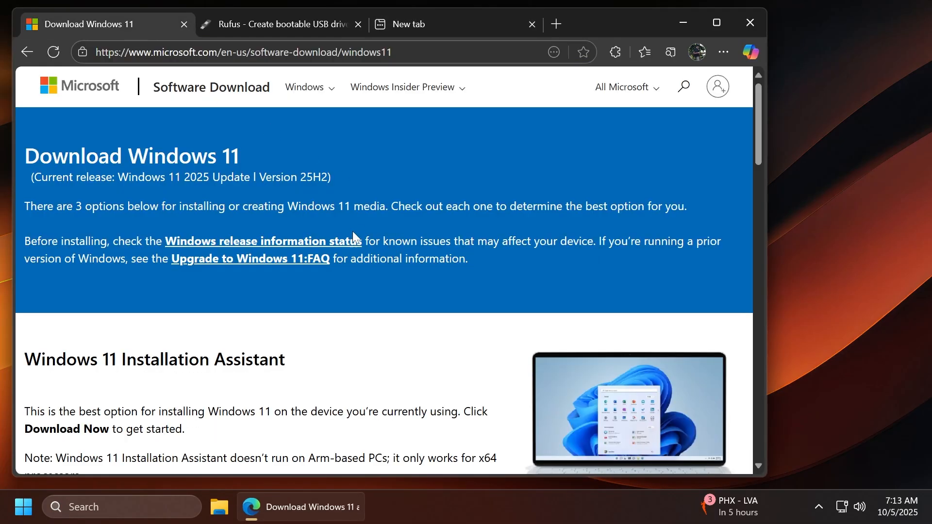
Step: Choose the Windows 11 multi-edition x64 ISO download and close Microsoft's page
scroll("down", 3)
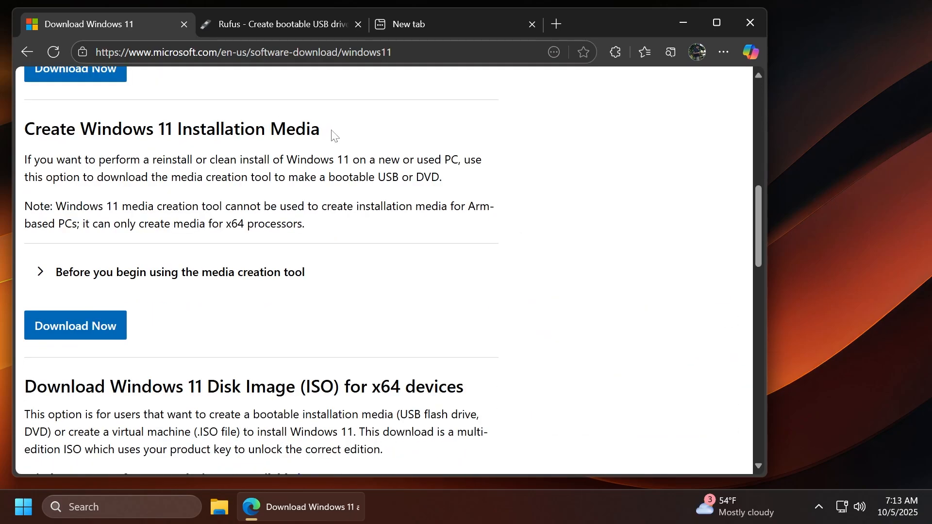
scroll("down", 3)
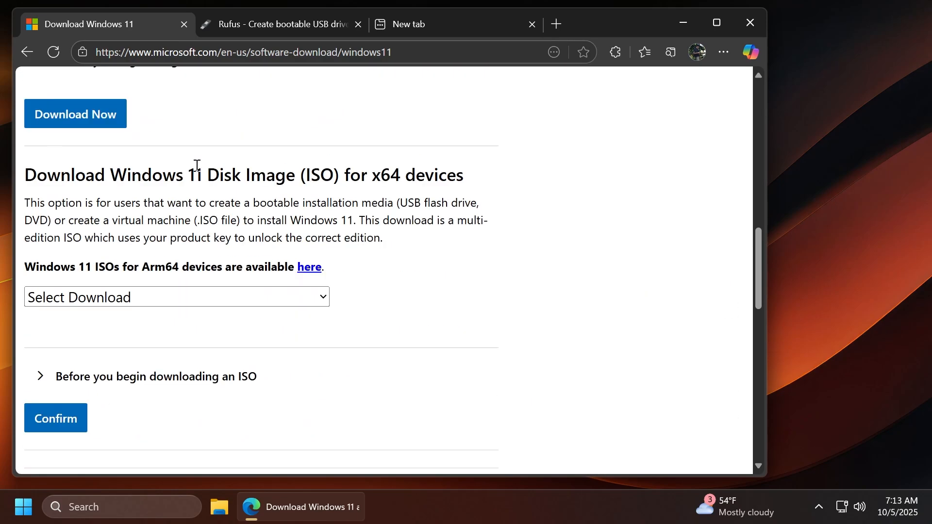
left_click(176, 297)
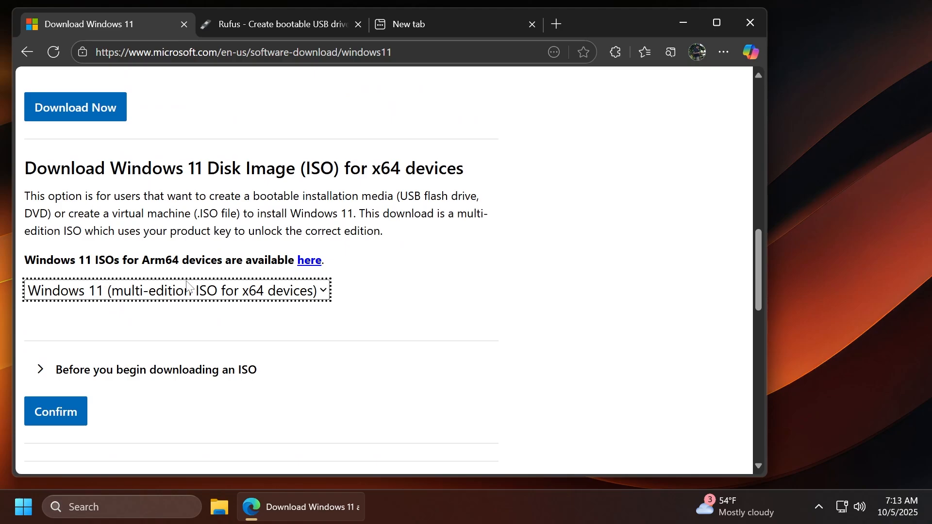
left_click(279, 23)
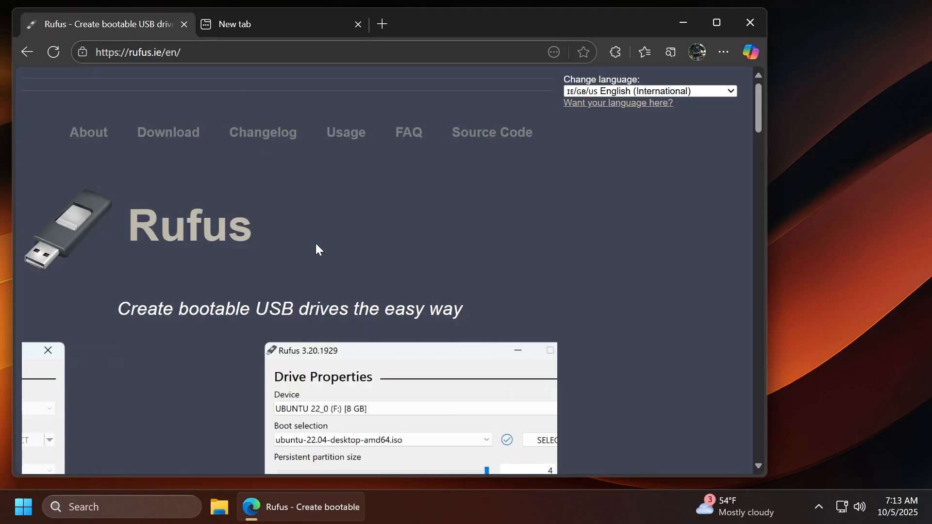
Step: Close the empty new tab and scroll rufus.ie to the 4.11 Download table
left_click(357, 23)
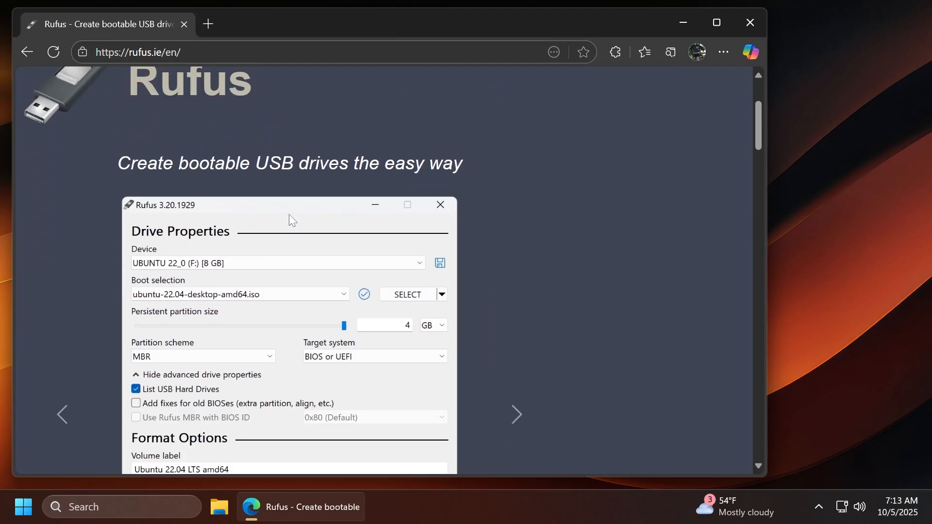
scroll("down", 3)
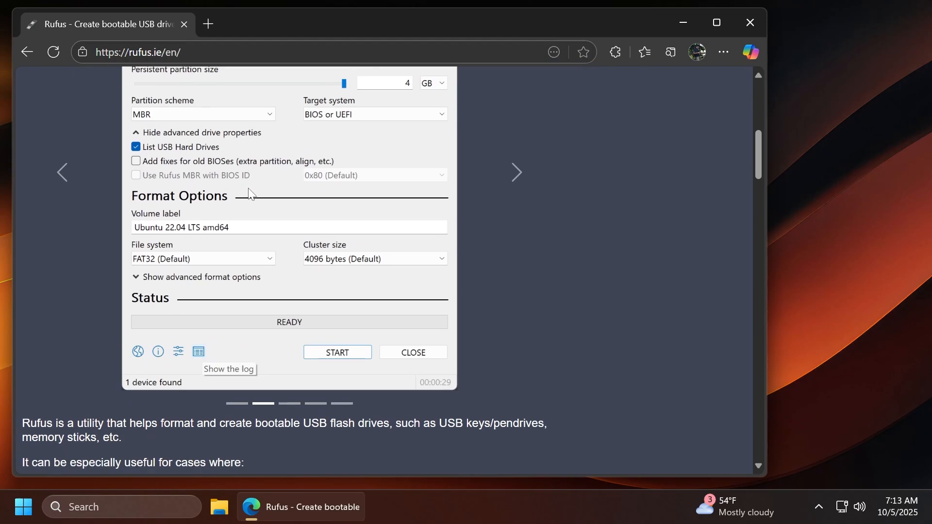
scroll("down", 3)
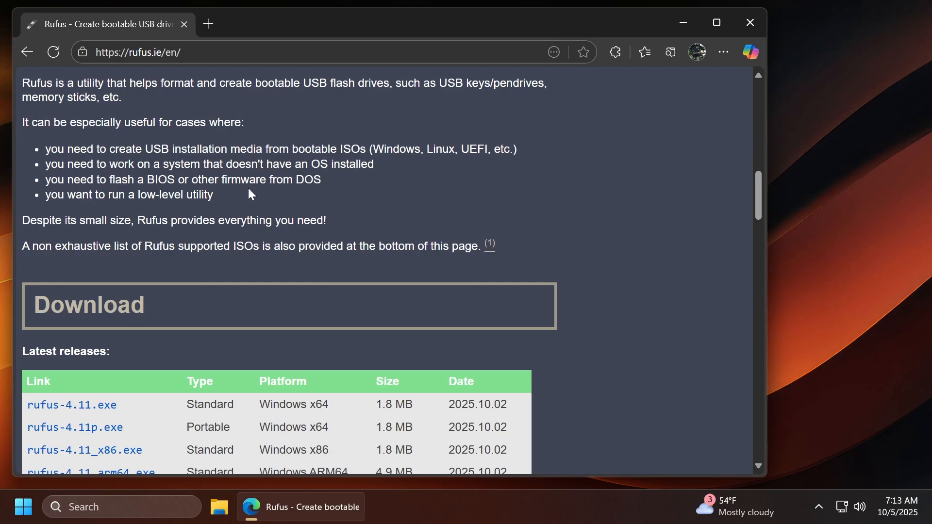
scroll("down", 3)
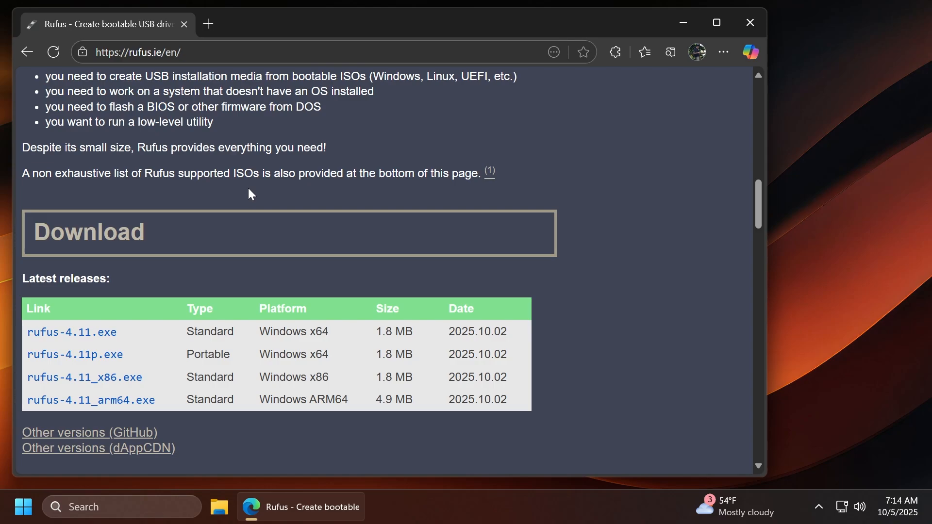
mouse_move(124, 327)
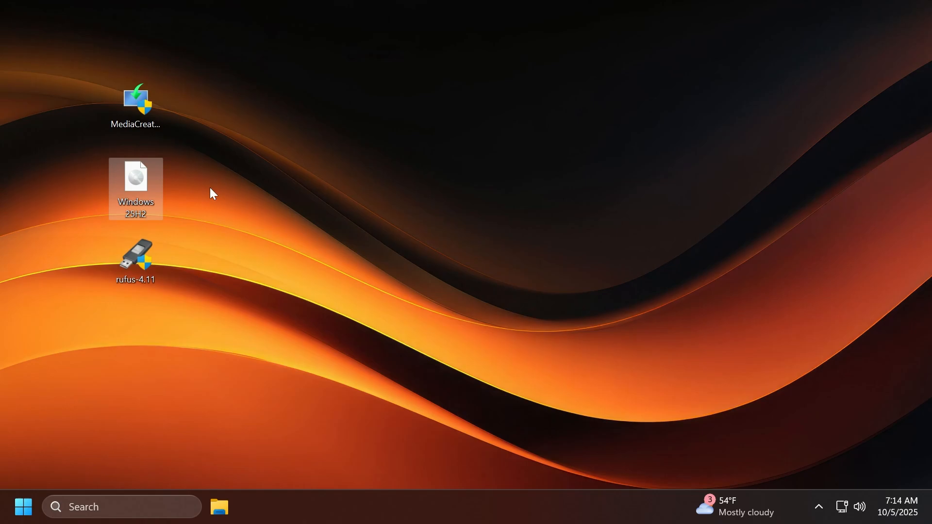
Step: Deselect the ISO file and launch rufus-4.11 from the desktop icon
left_click(200, 234)
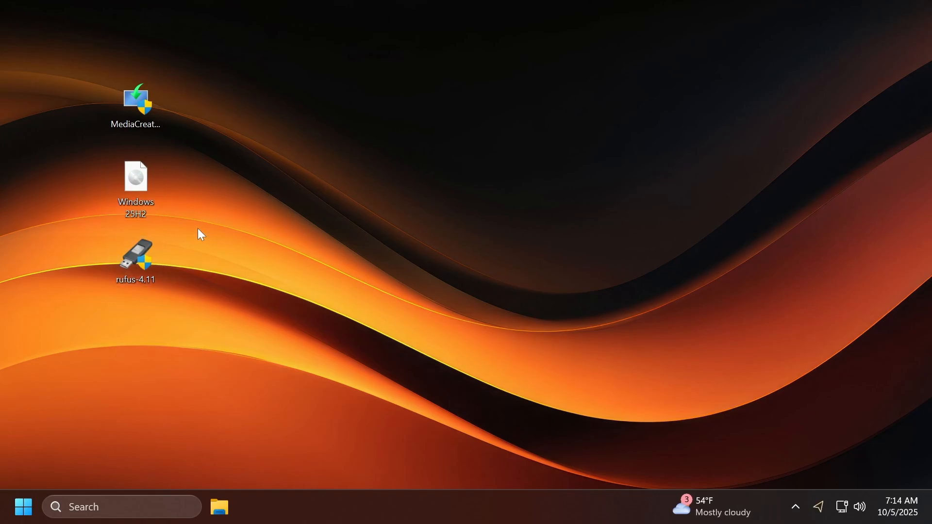
mouse_move(224, 242)
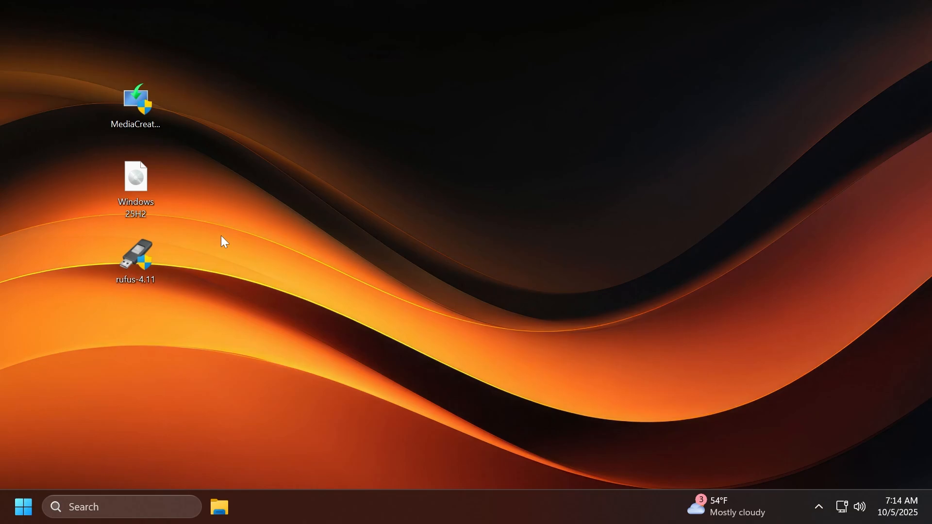
left_click(136, 261)
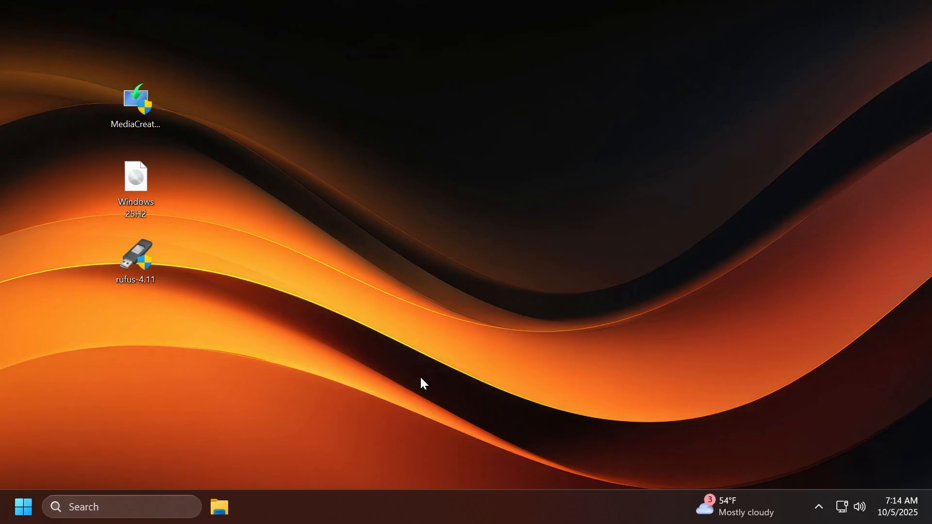
double_click(135, 253)
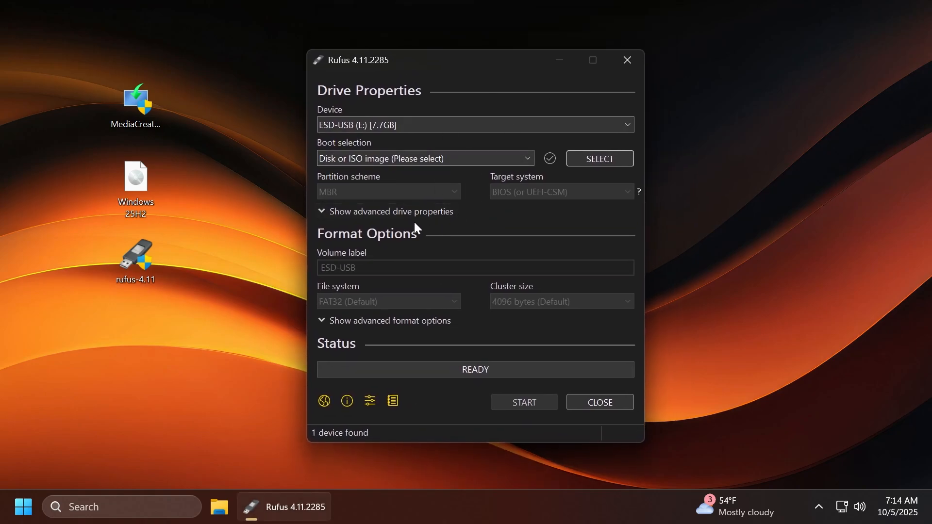
Step: Target the ESD-USB (E:) drive and load the Windows 25H2 ISO from the Desktop
left_click(475, 124)
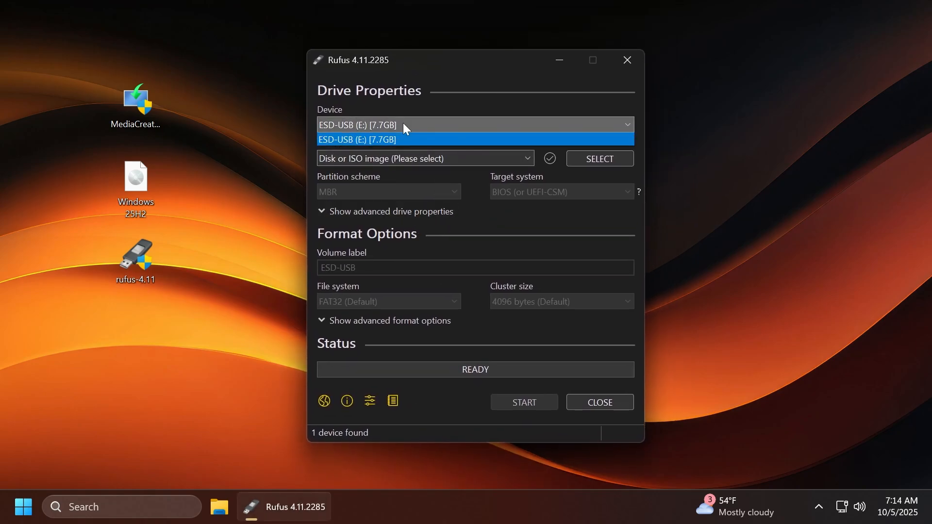
left_click(357, 138)
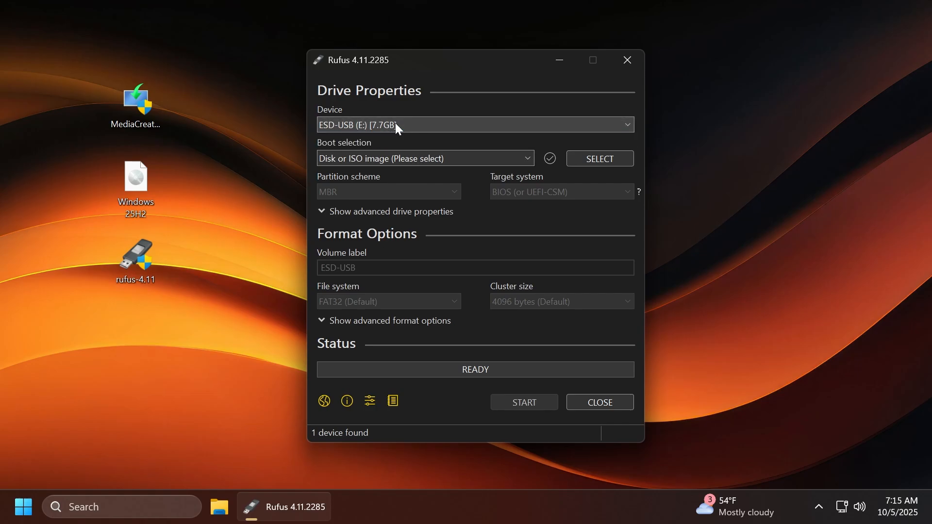
mouse_move(378, 162)
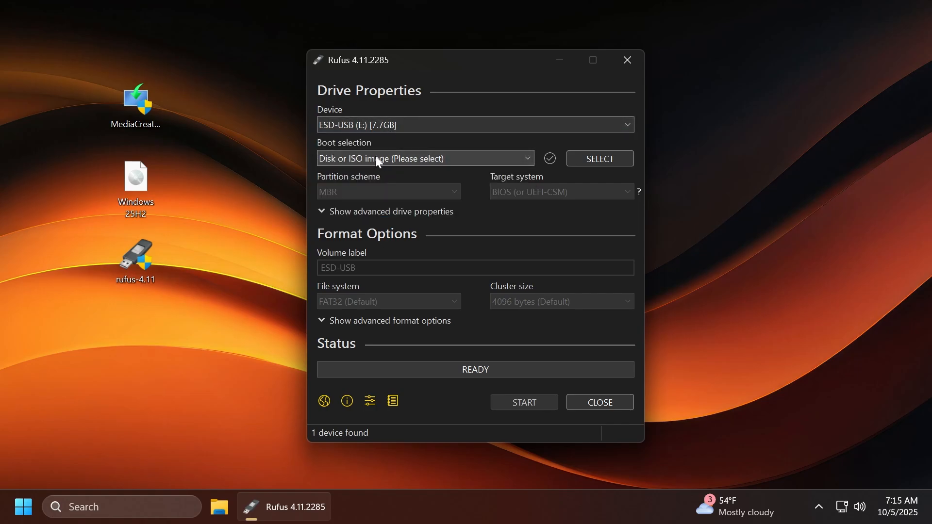
left_click(599, 158)
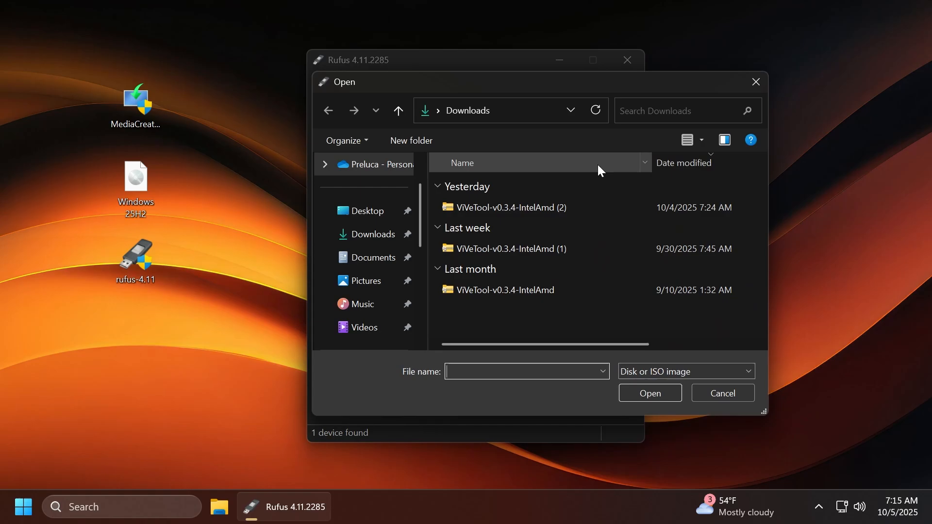
left_click(367, 211)
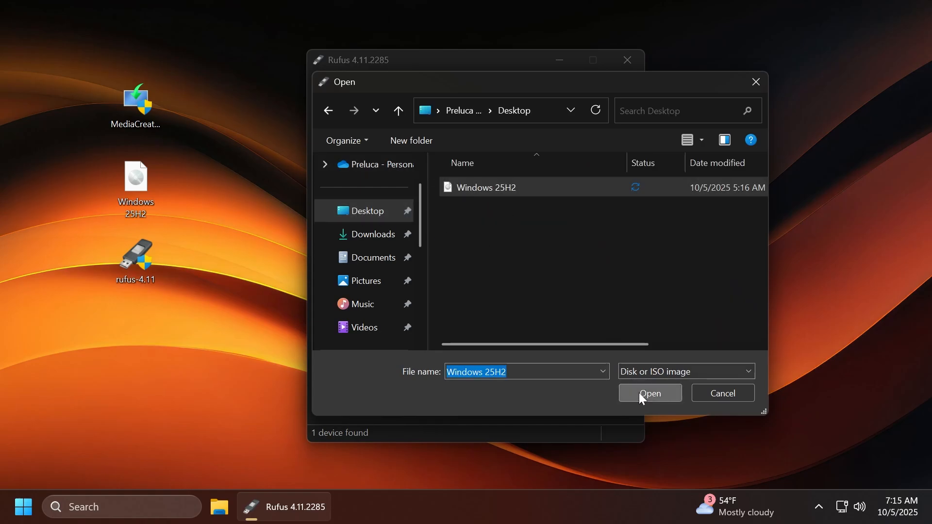
left_click(650, 393)
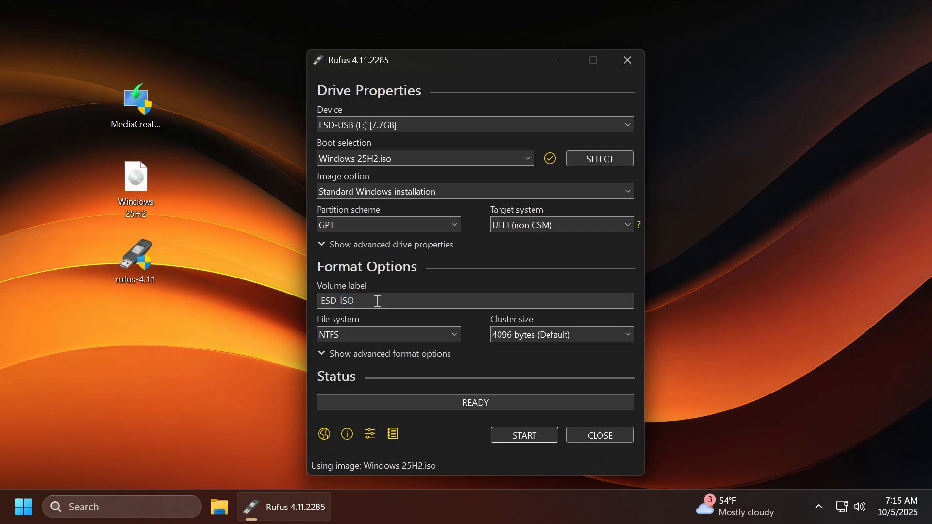
Step: Set the volume label to 'Windows 11 25H2' and start writing the drive
type("Windows")
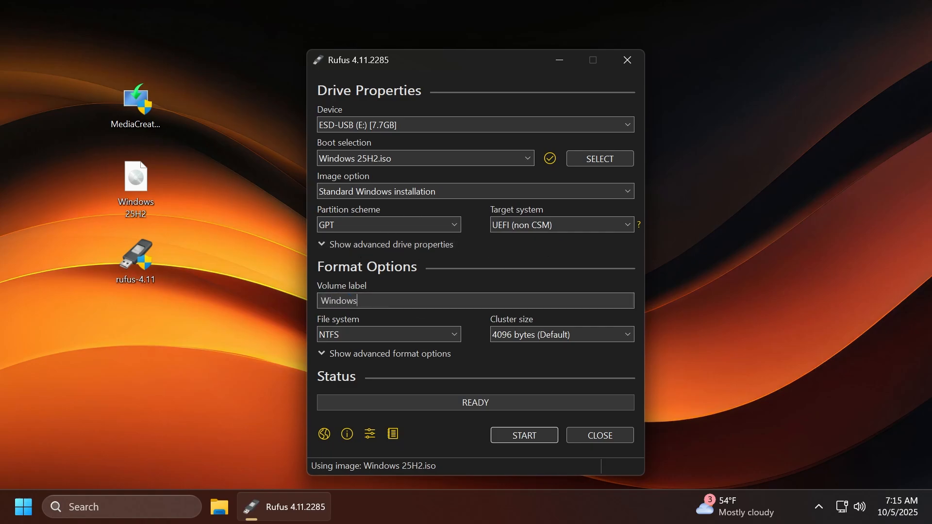
type("11 25H2")
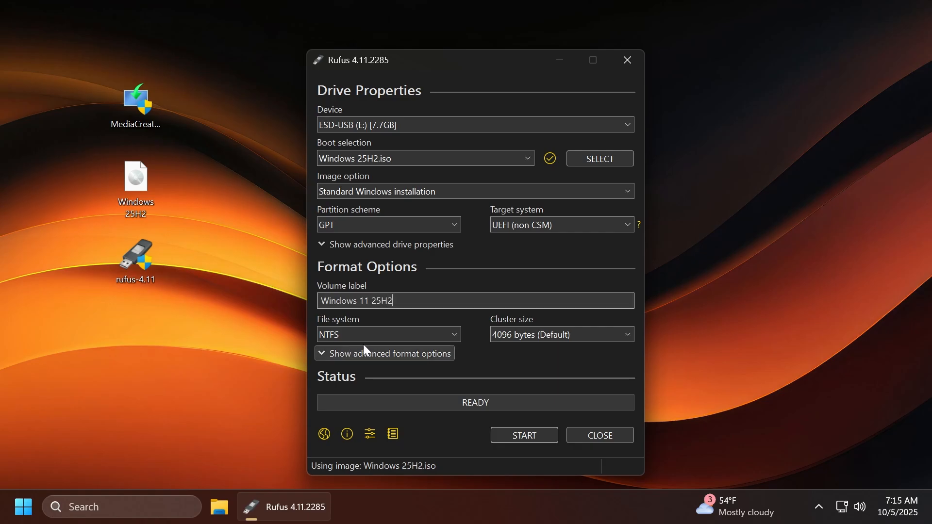
mouse_move(531, 353)
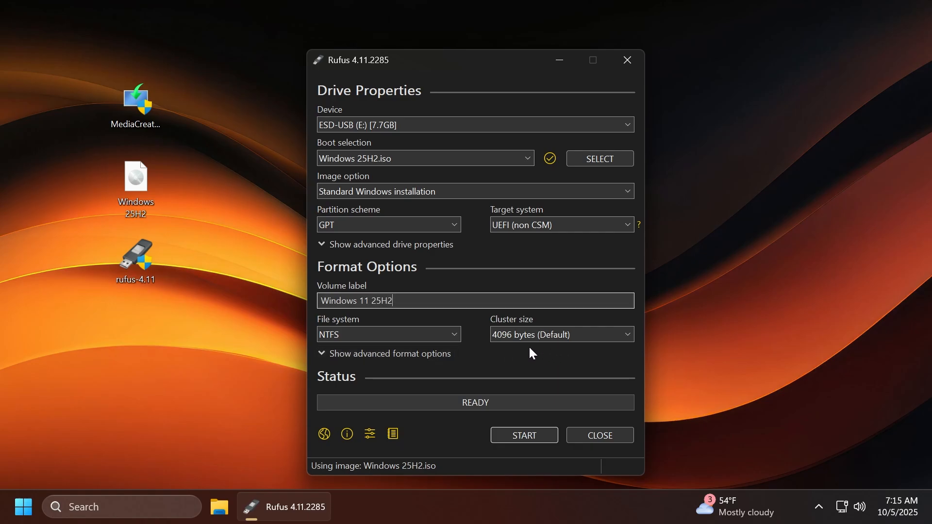
mouse_move(523, 435)
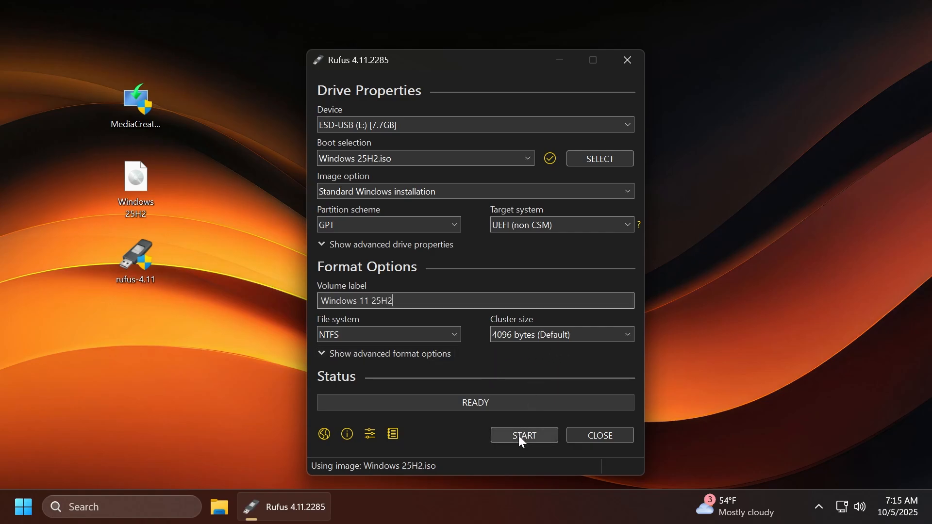
left_click(523, 435)
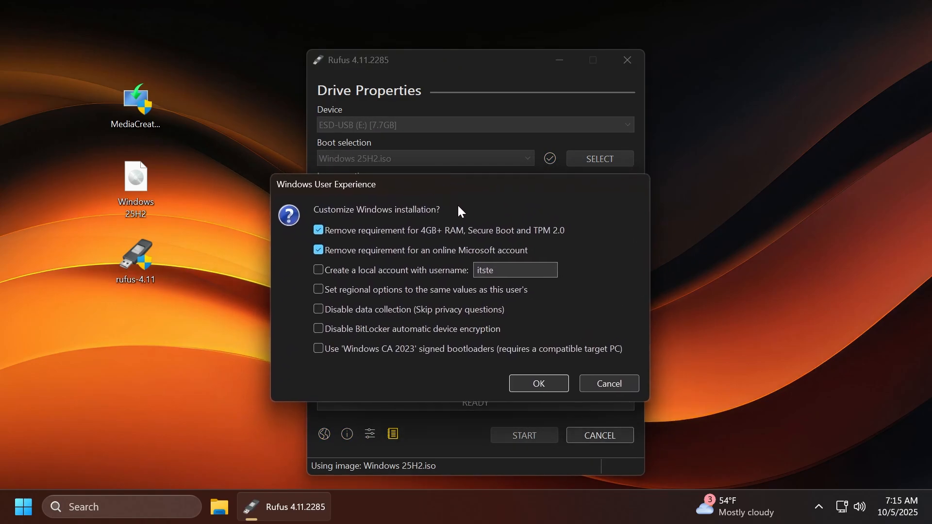
mouse_move(361, 246)
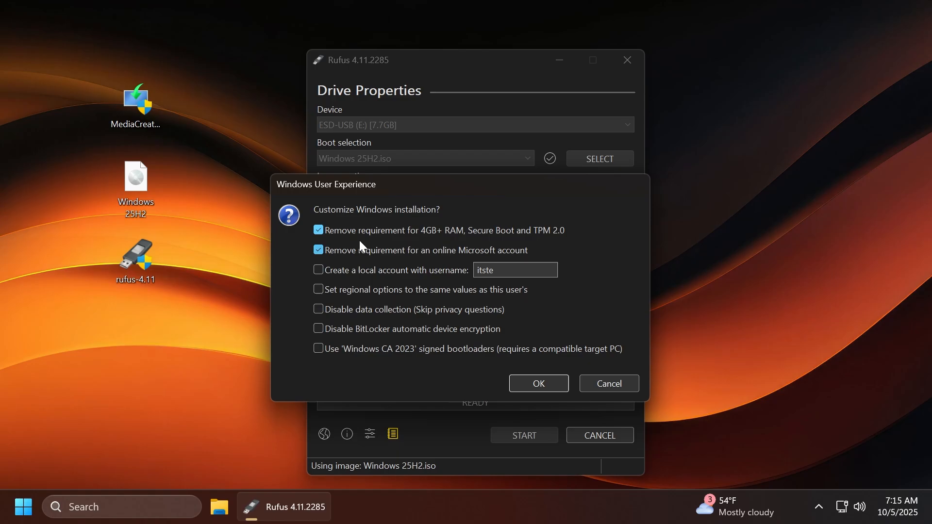
mouse_move(428, 238)
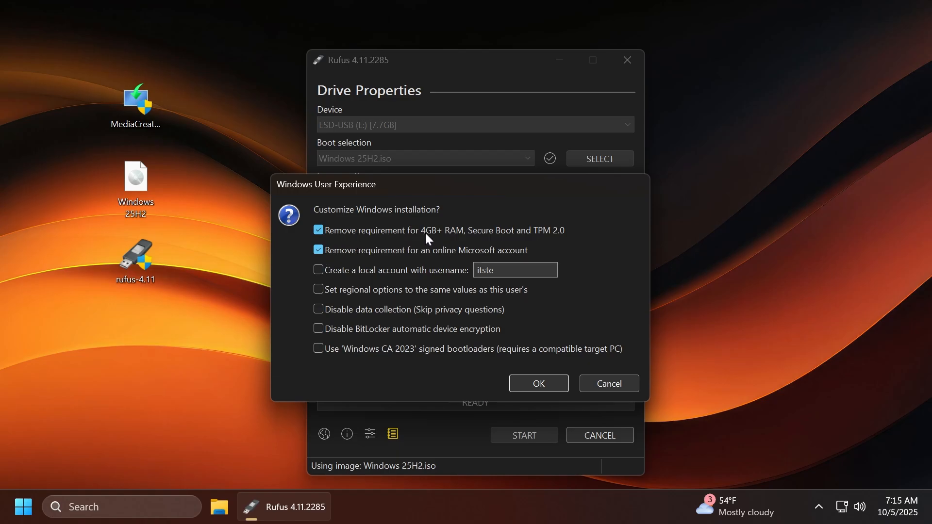
mouse_move(535, 240)
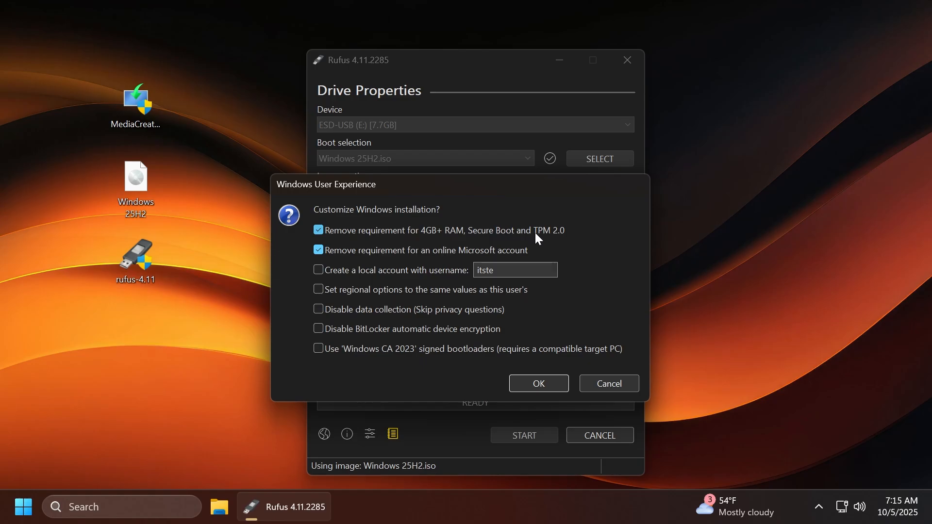
Step: Keep the online-account bypass, add local account 'Emi', skip privacy questions and disable BitLocker
left_click(318, 251)
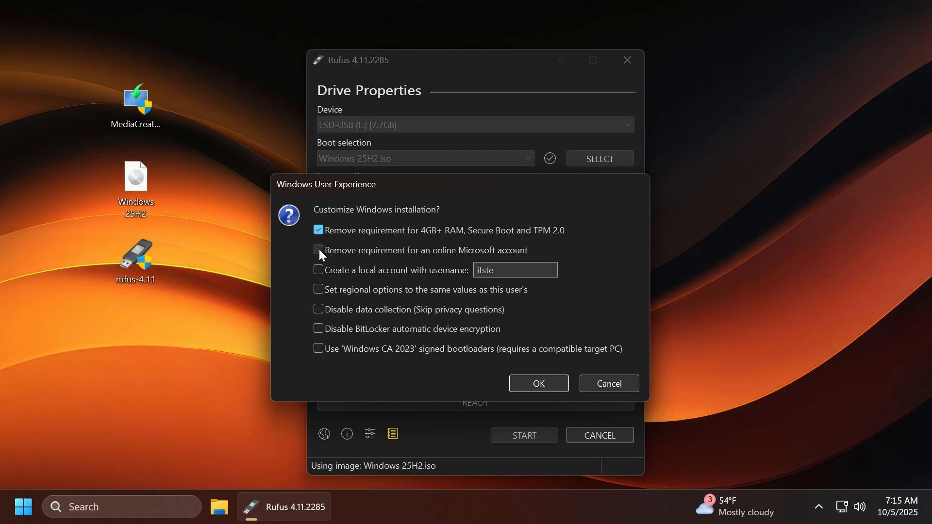
left_click(318, 250)
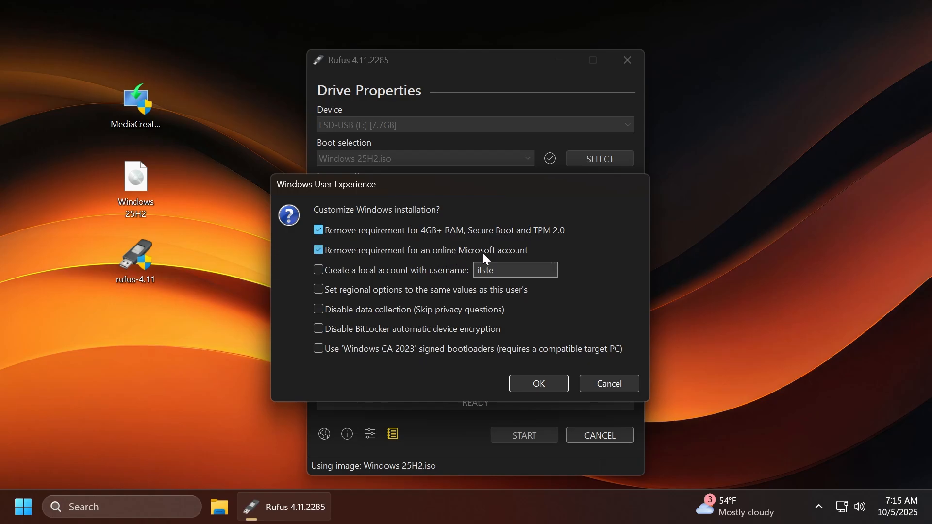
mouse_move(507, 256)
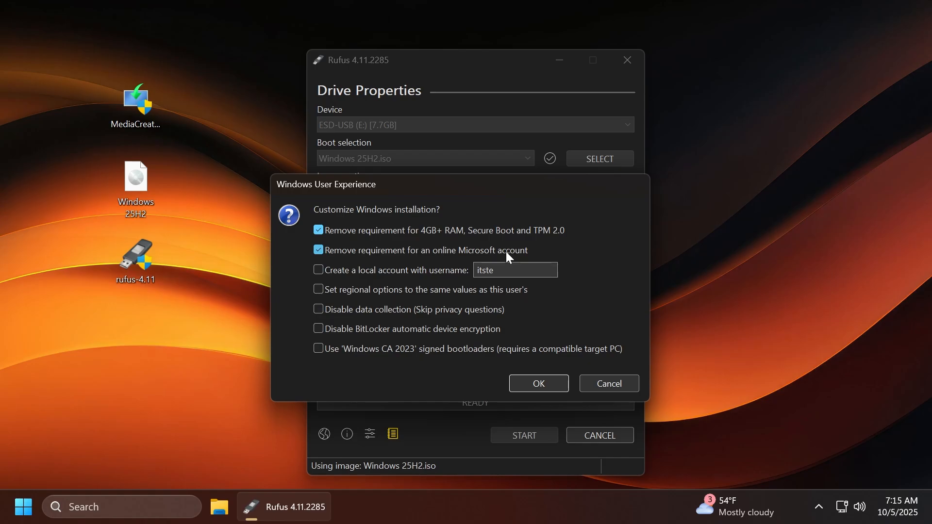
left_click(318, 270)
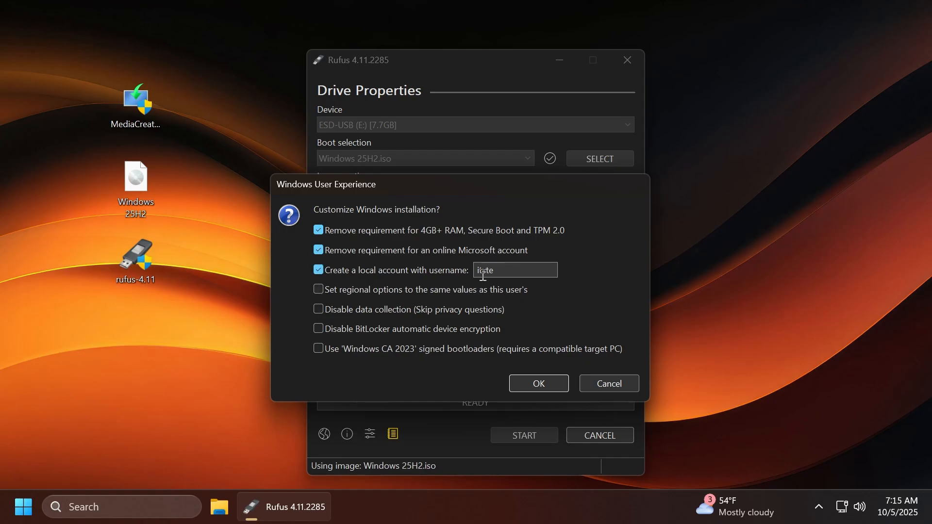
type("Emi")
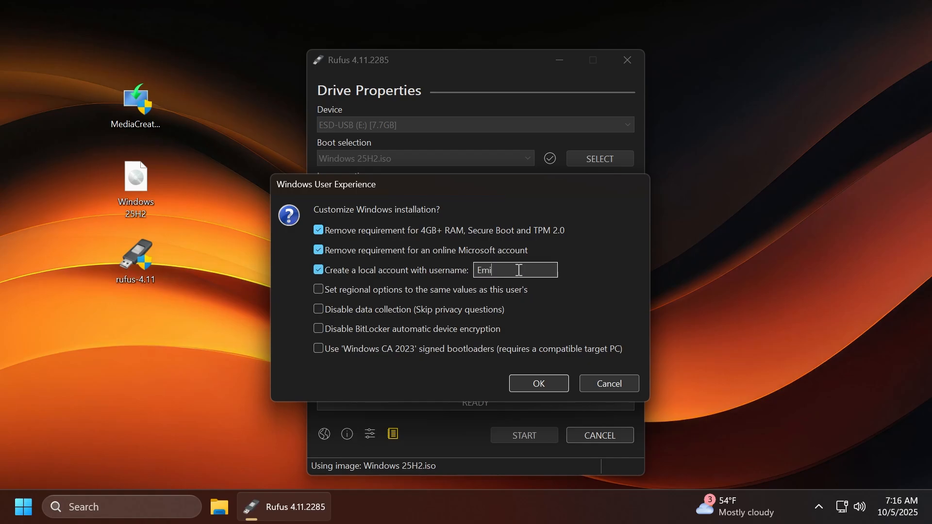
left_click(319, 309)
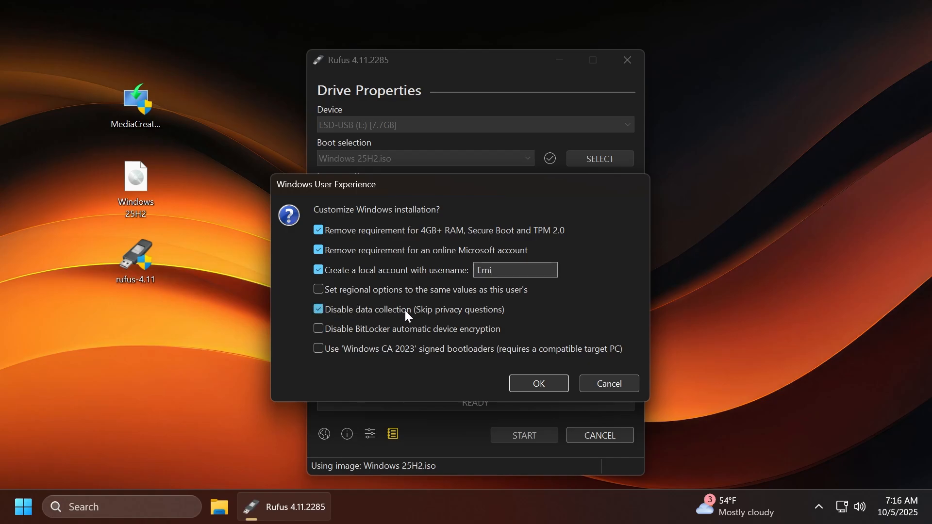
mouse_move(542, 323)
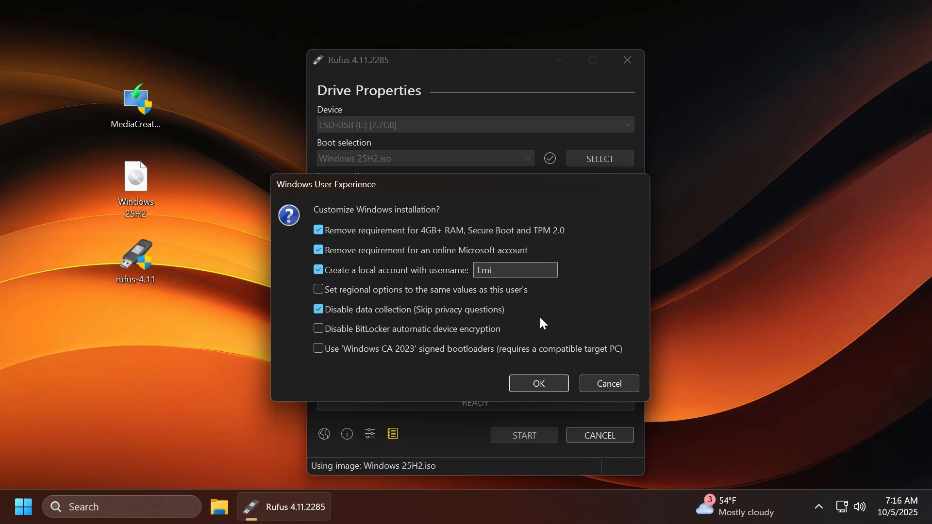
left_click(318, 329)
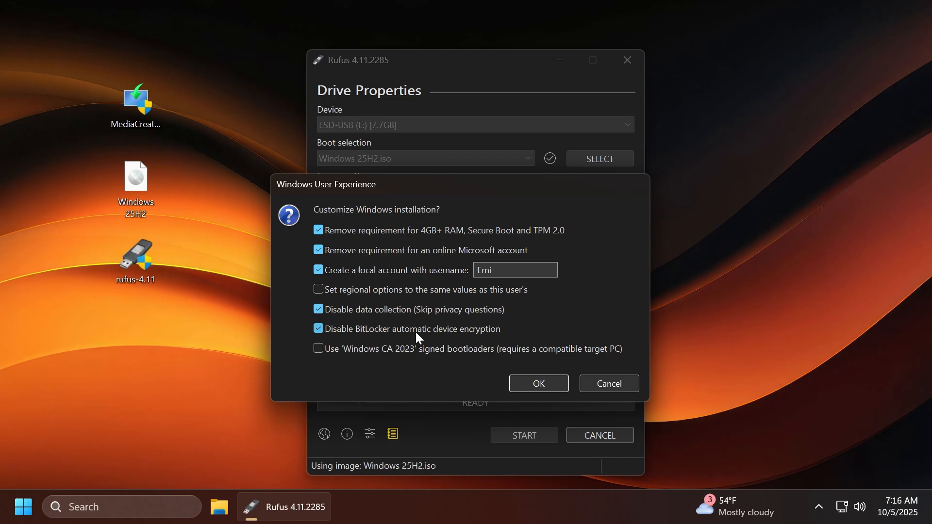
mouse_move(365, 337)
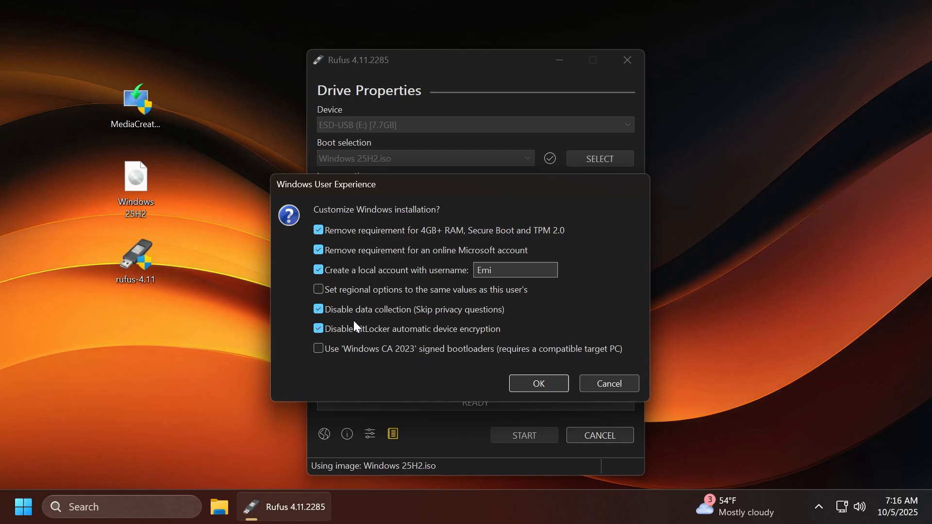
mouse_move(491, 239)
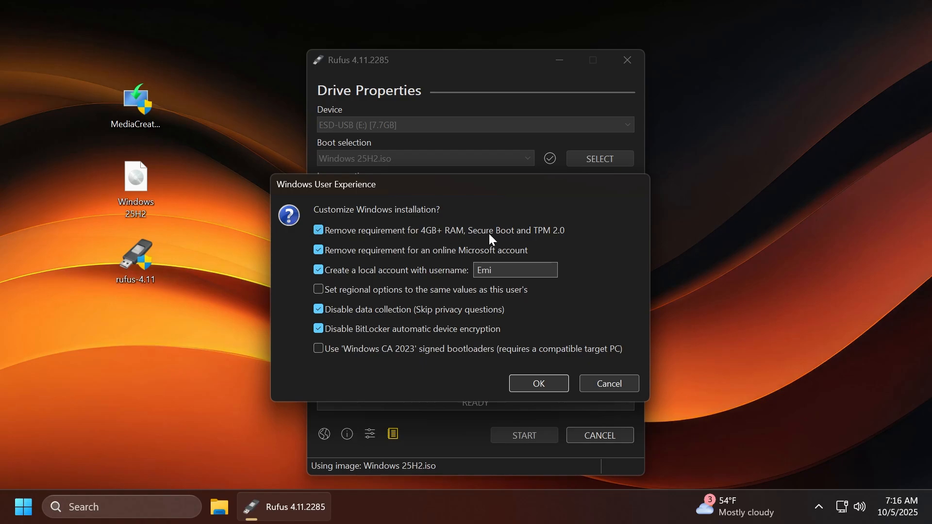
mouse_move(379, 340)
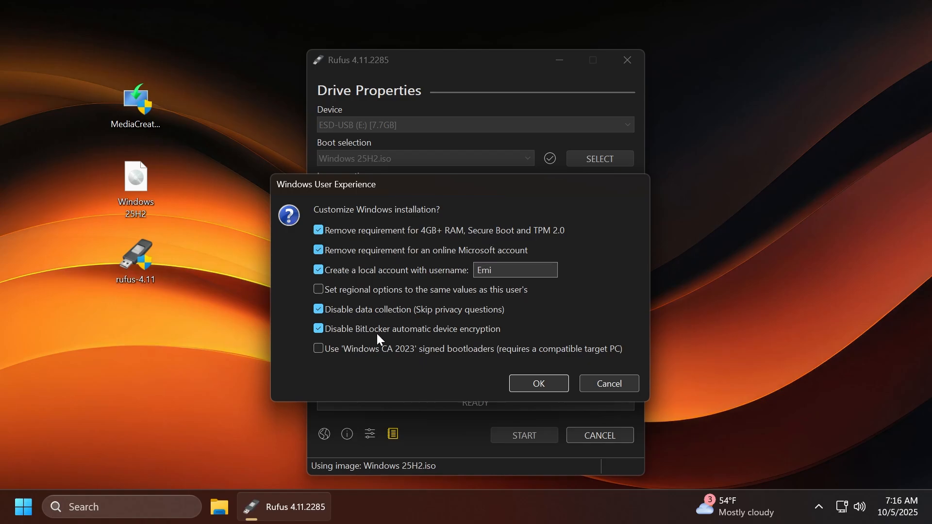
mouse_move(387, 338)
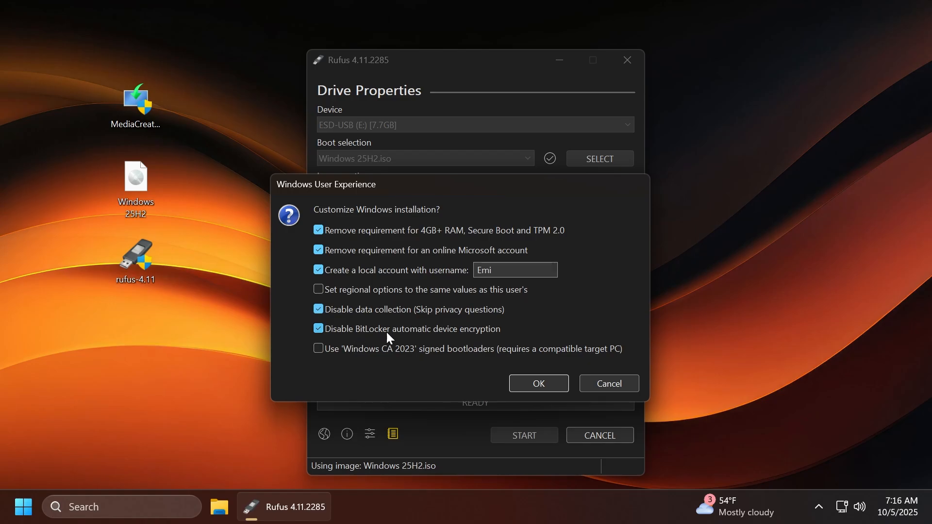
mouse_move(387, 287)
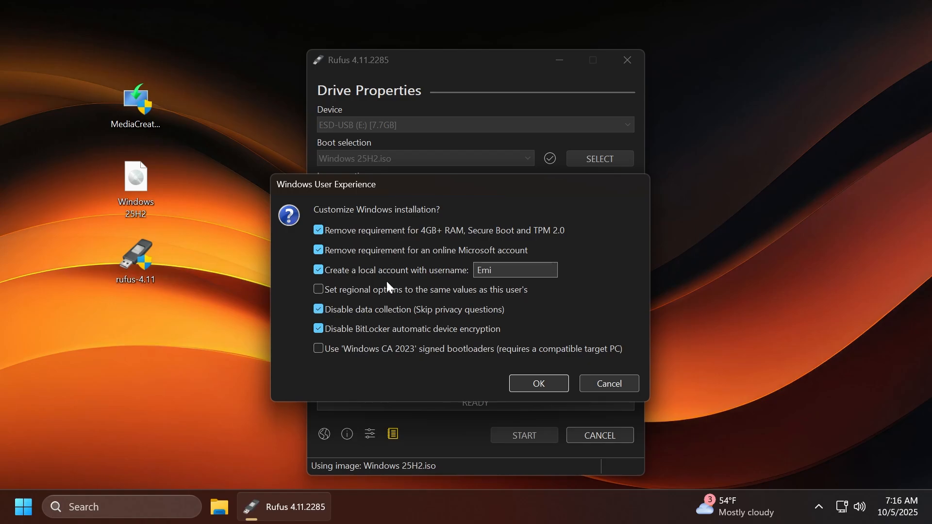
mouse_move(574, 314)
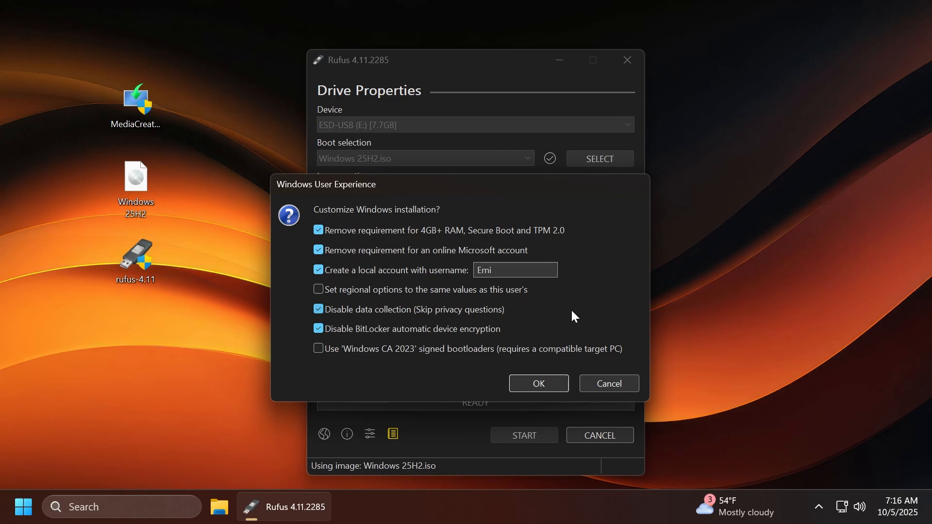
Step: Accept the Windows User Experience customizations and confirm erasing the USB drive
left_click(537, 384)
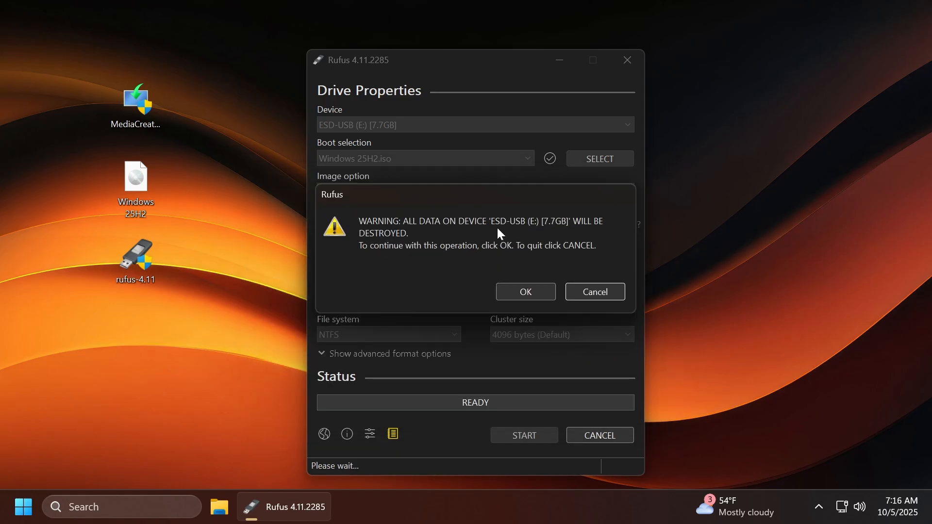
mouse_move(481, 237)
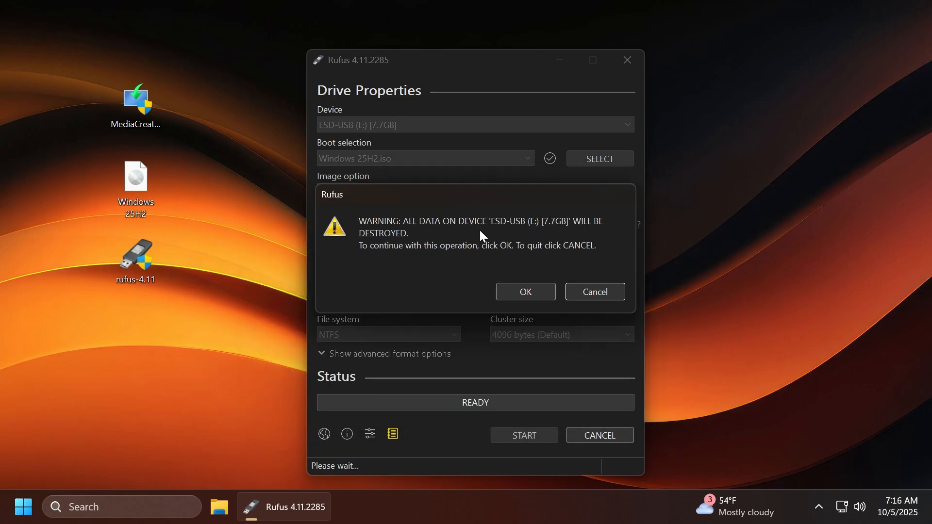
mouse_move(525, 292)
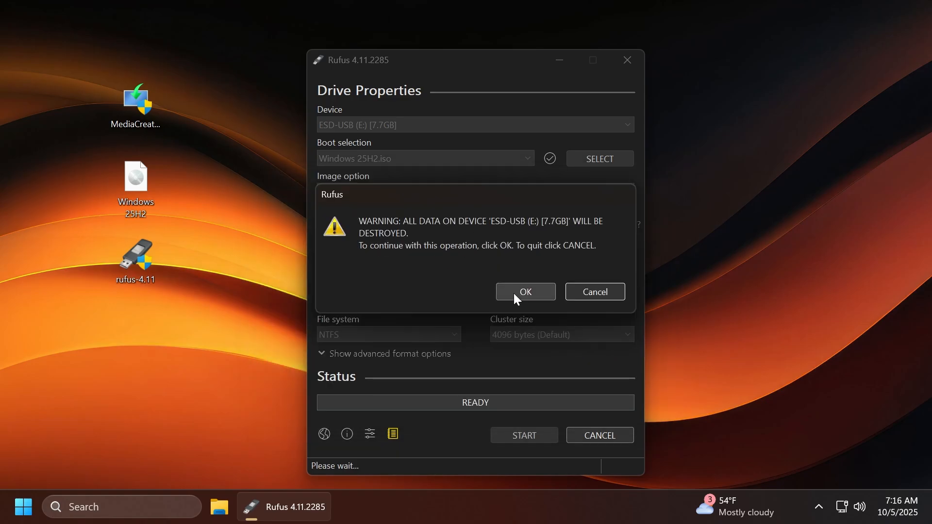
left_click(525, 292)
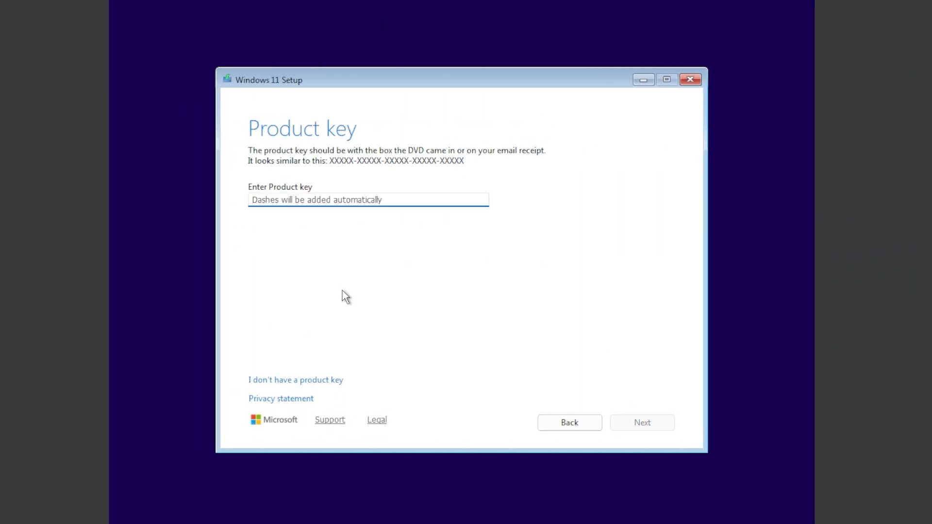
Step: Skip the product key, install Windows 11 Pro, choose personal use and accept privacy settings
left_click(295, 380)
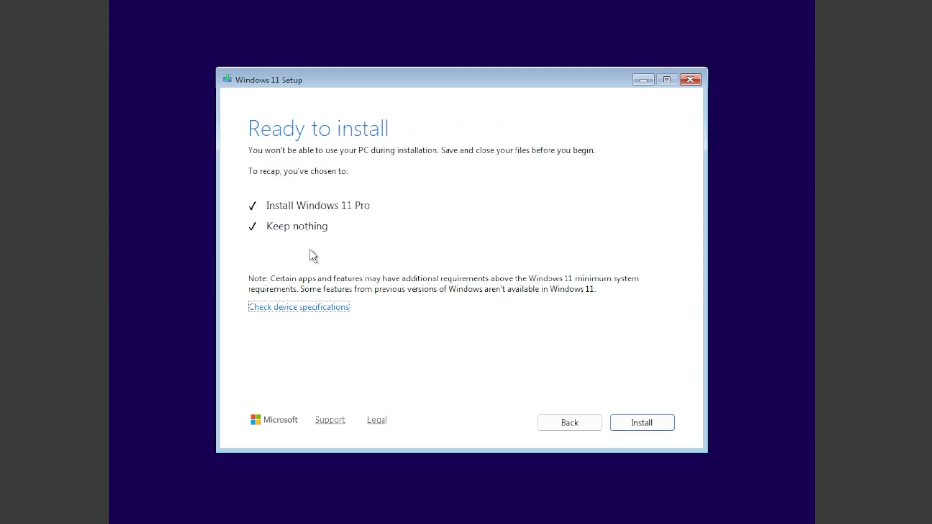
left_click(641, 422)
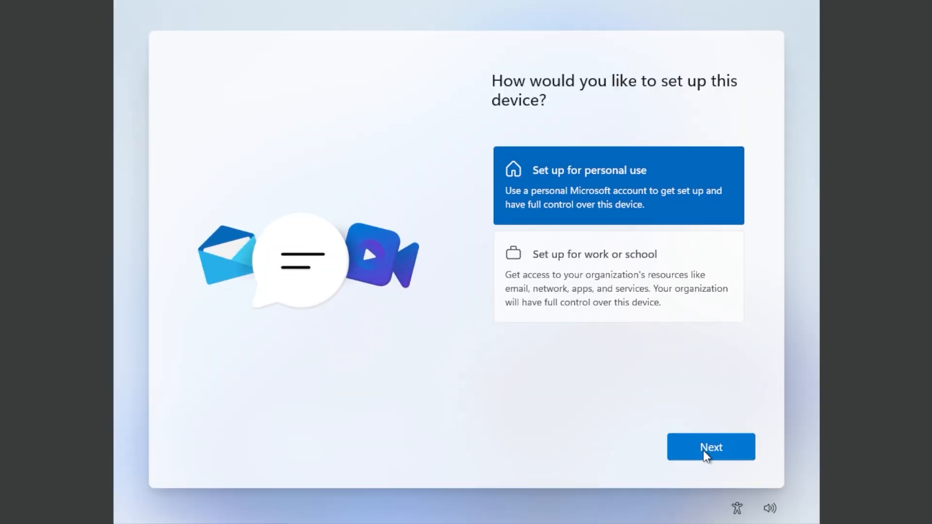
left_click(711, 446)
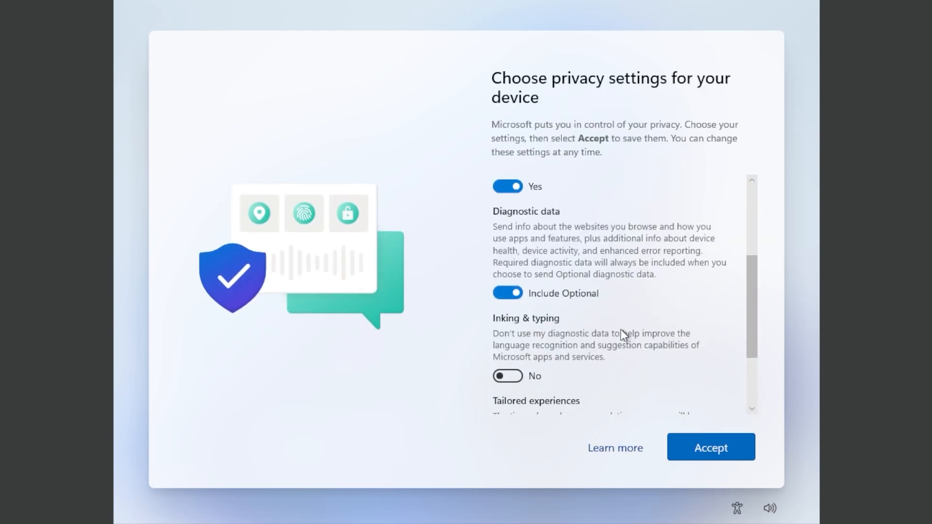
left_click(710, 447)
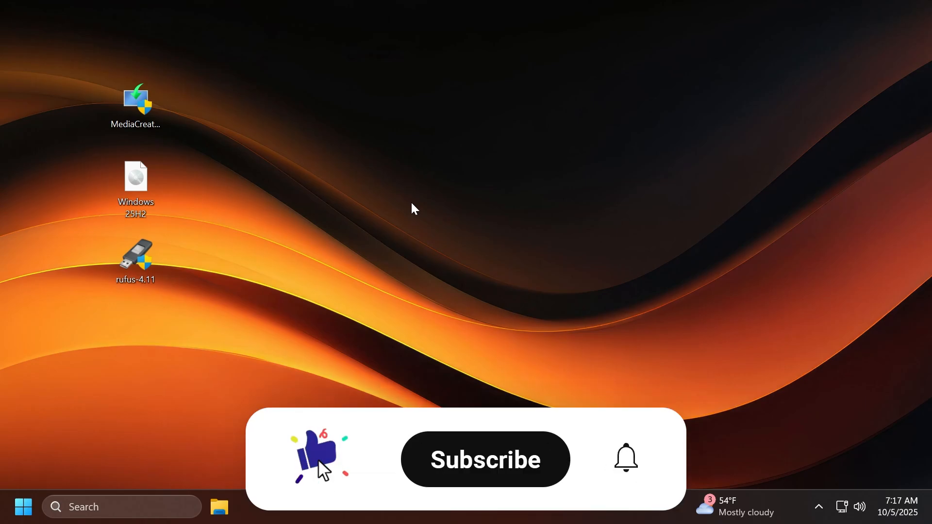
left_click(485, 459)
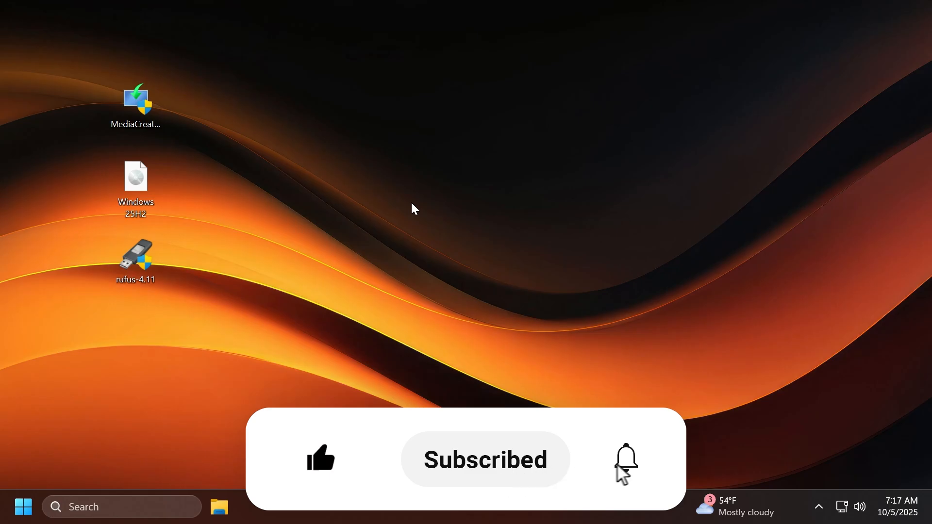